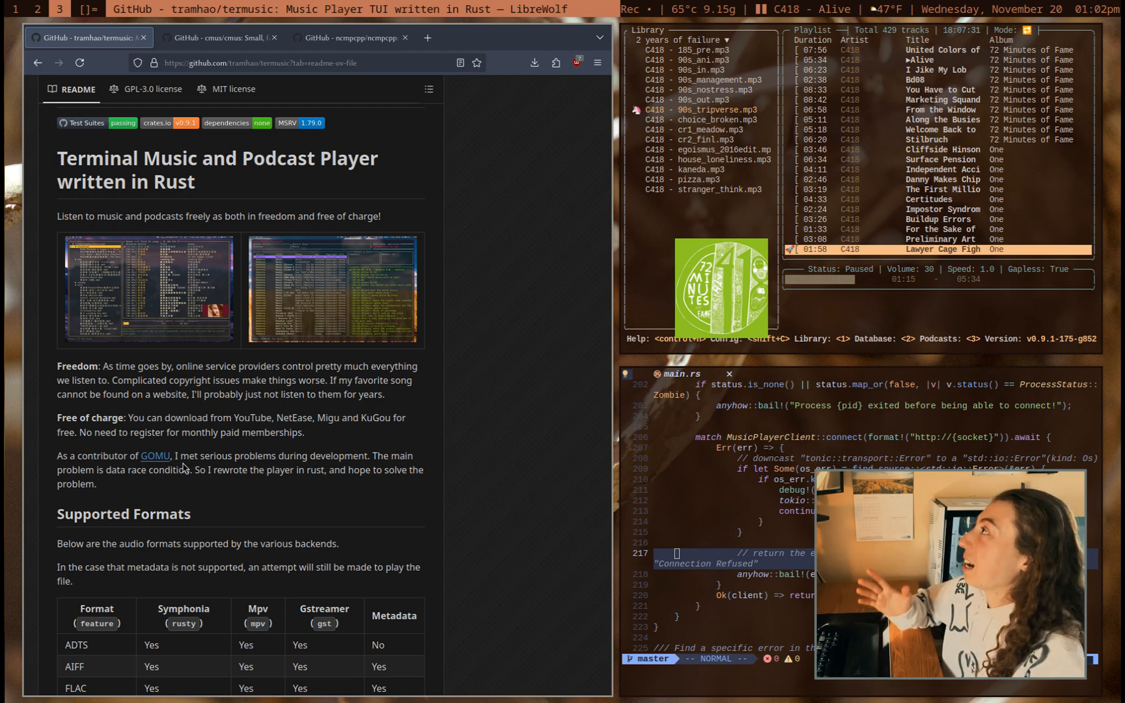
pyautogui.moveTo(431, 485)
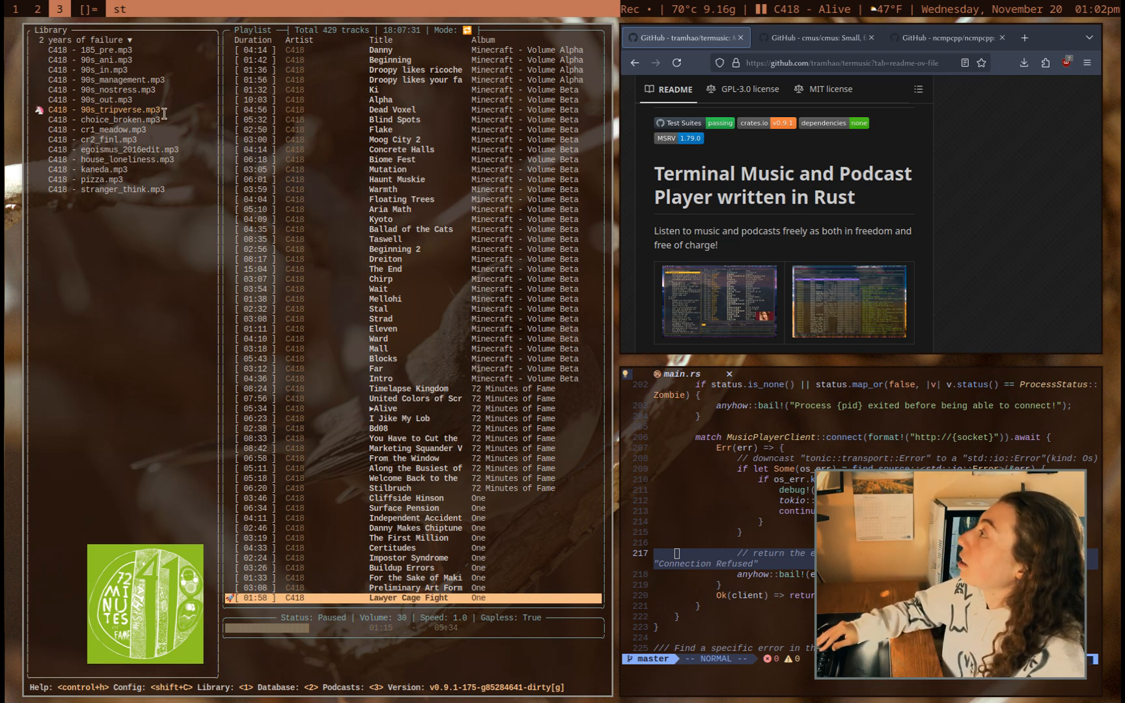
pyautogui.moveTo(206, 328)
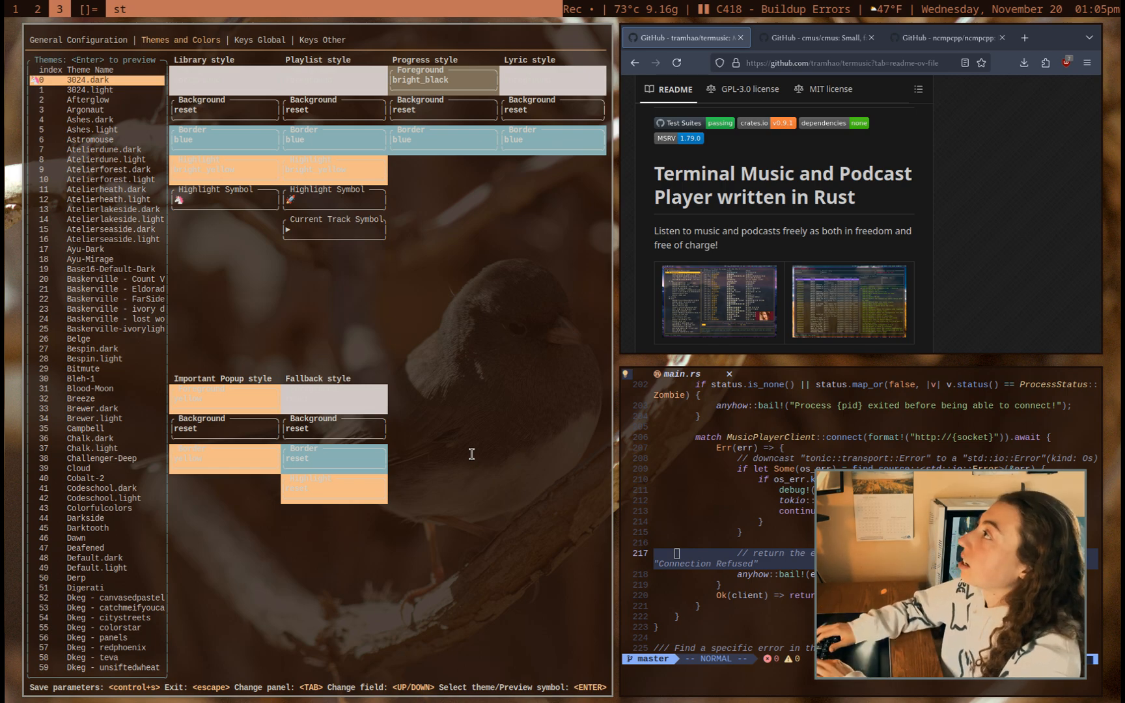
# Step: Browse the Keys Global and Keys Other bindings, then return to the player screen
pyautogui.click(260, 40)
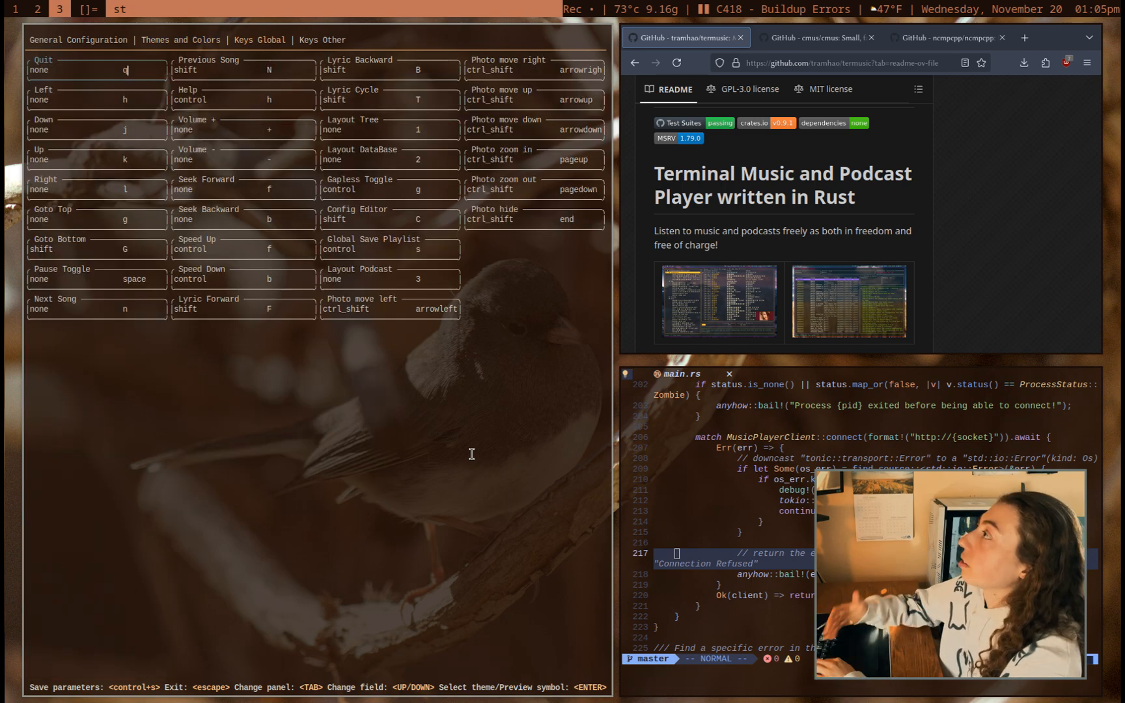
pyautogui.click(322, 40)
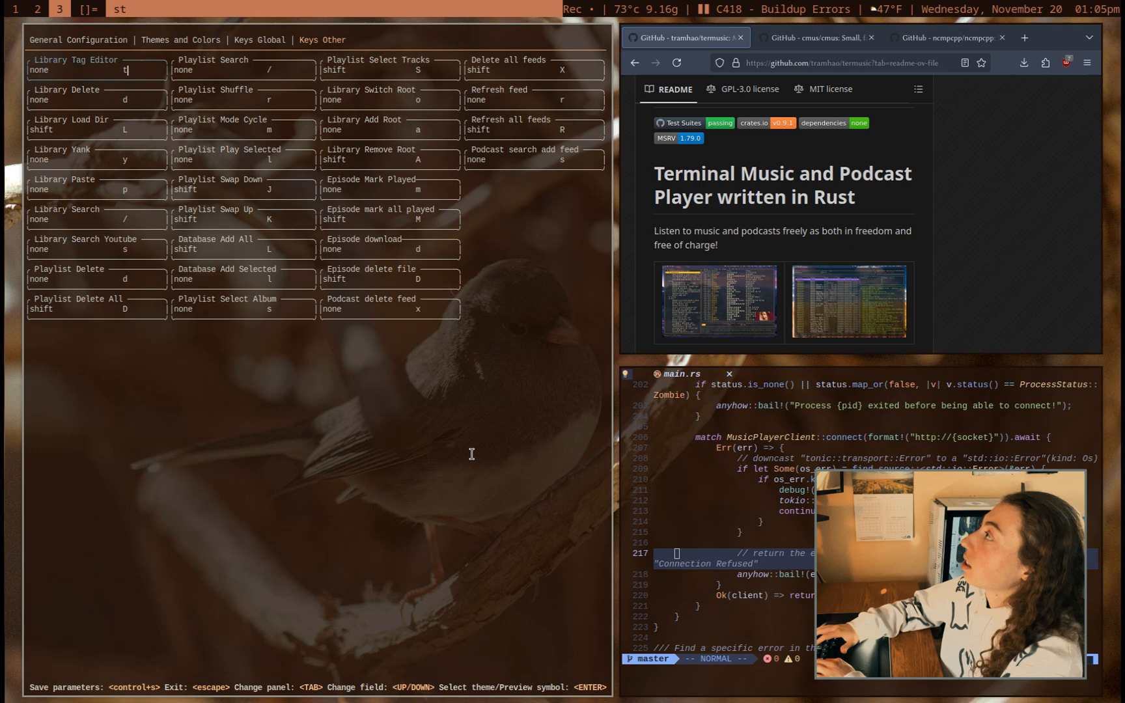
pyautogui.click(77, 40)
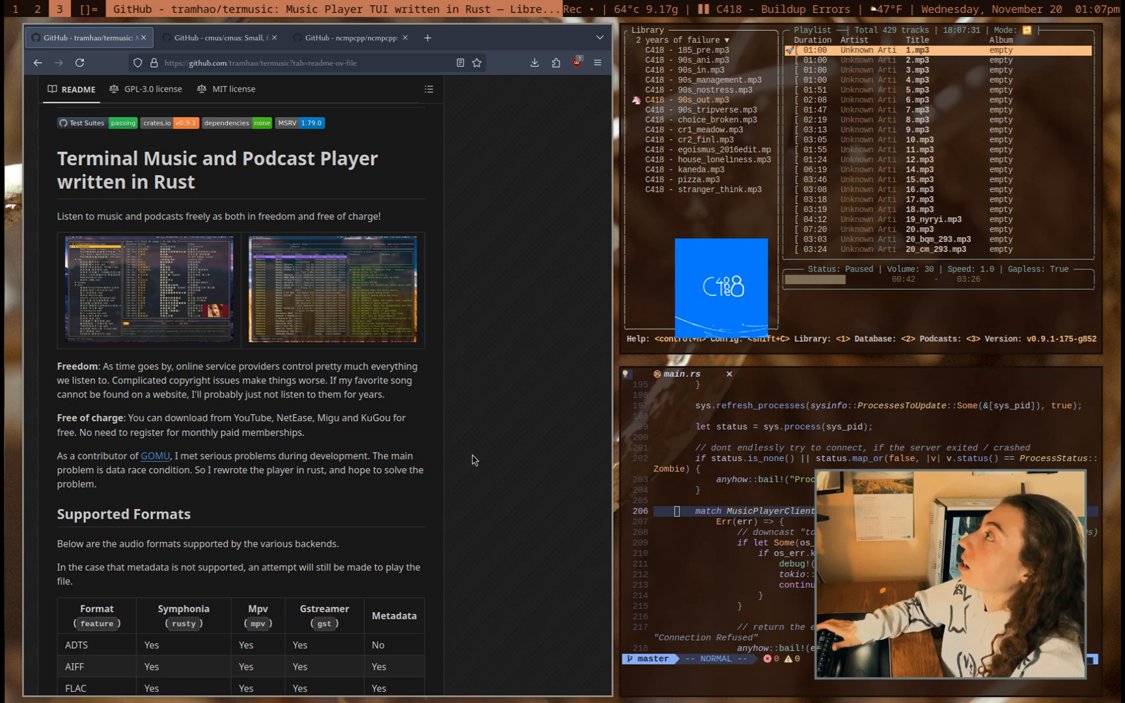
# Step: Switch to the cmus GitHub tab in LibreWolf
pyautogui.click(219, 37)
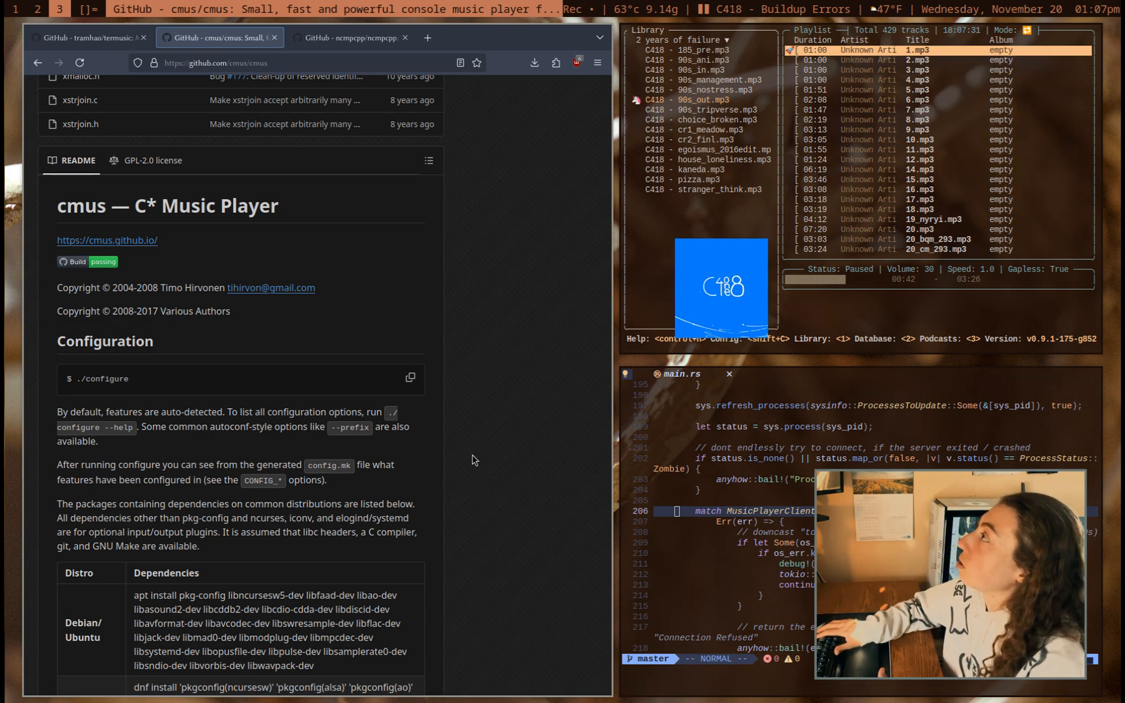
# Step: Switch to the ncmpcpp GitHub tab to read its README
pyautogui.click(351, 37)
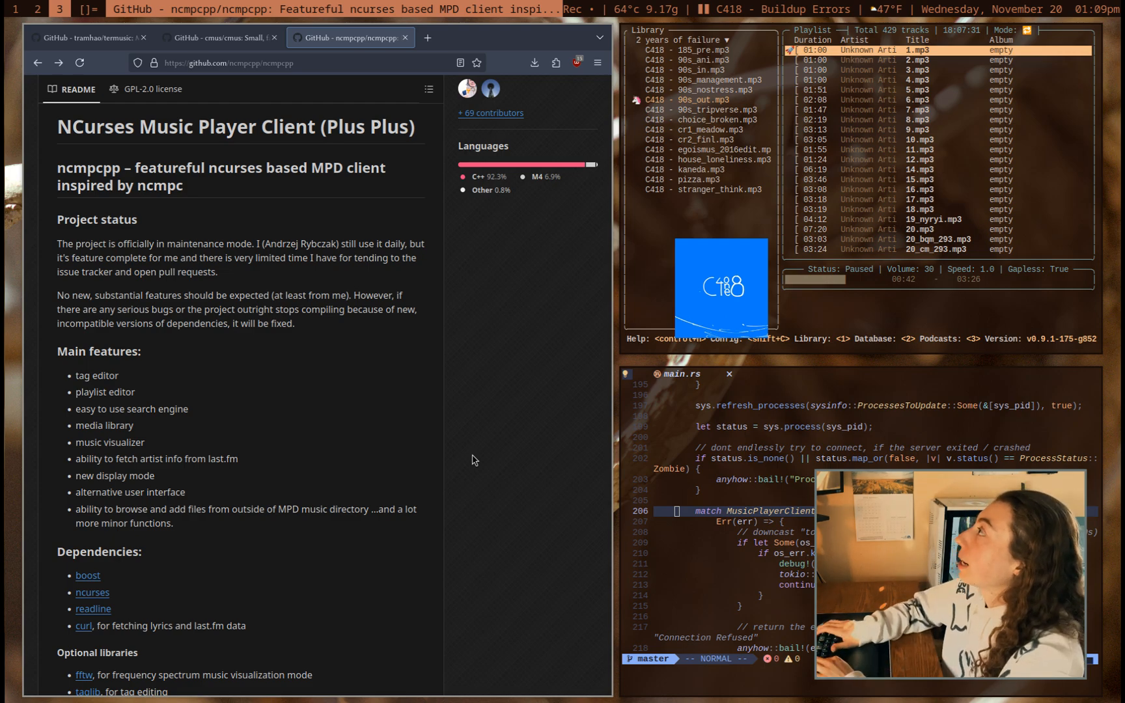
# Step: Return to the termusic README and scroll down to its Cargo and source install instructions
pyautogui.click(86, 37)
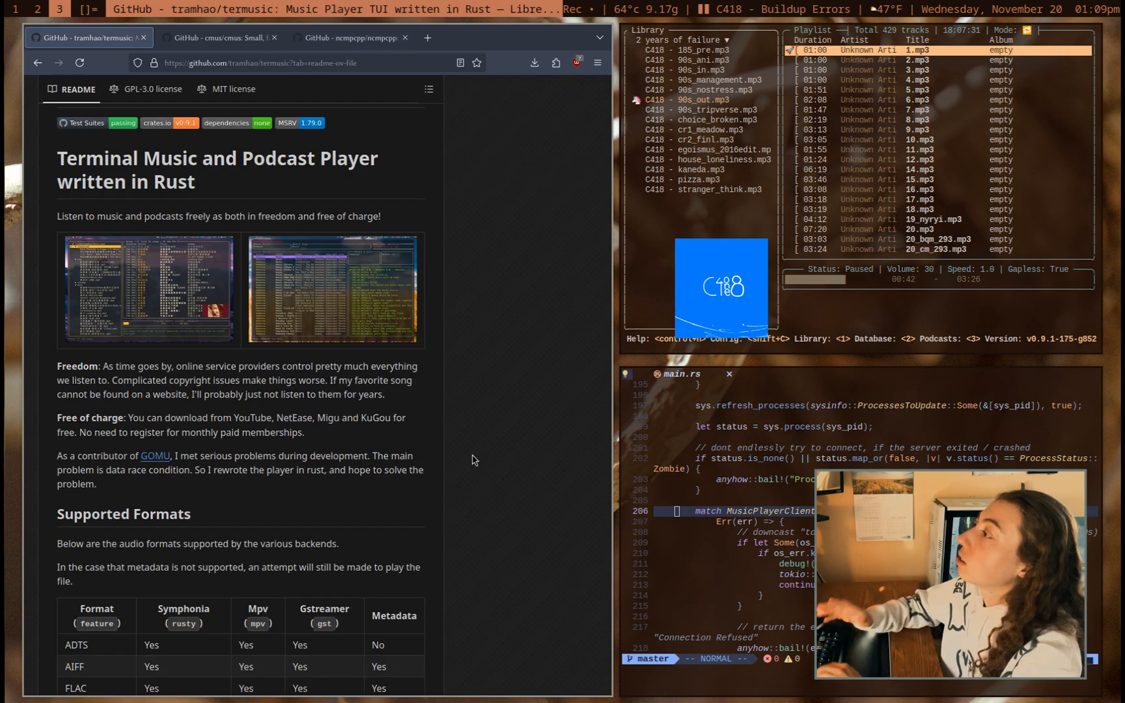
pyautogui.scroll(-3)
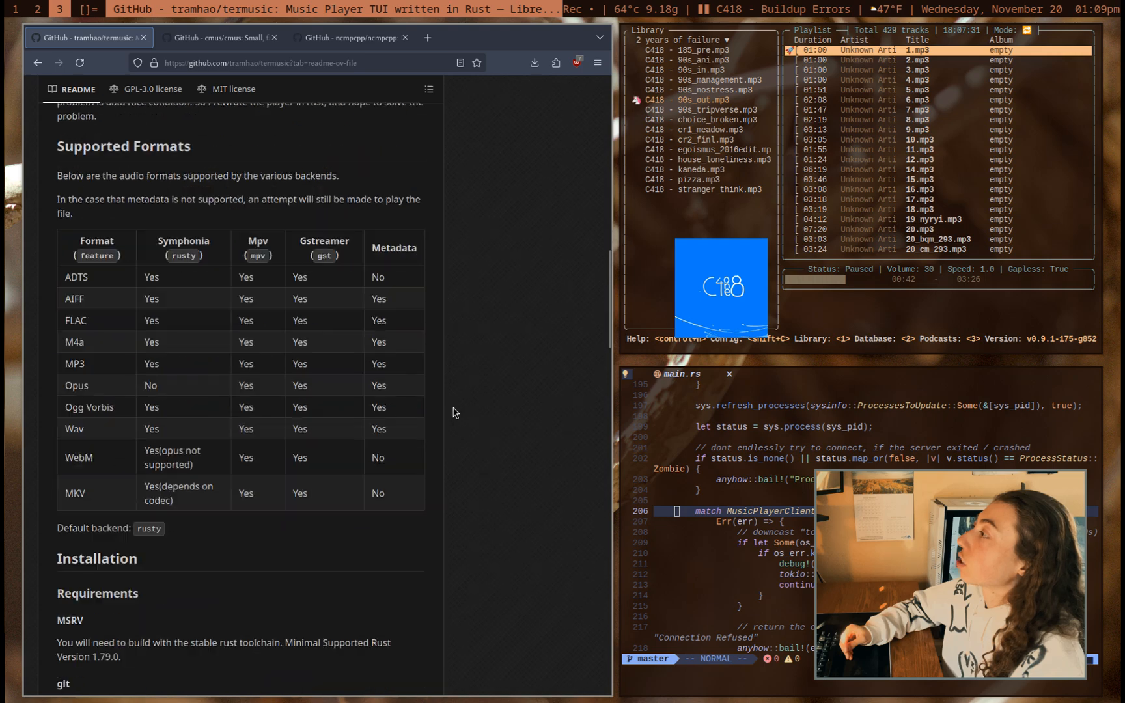
pyautogui.scroll(-3)
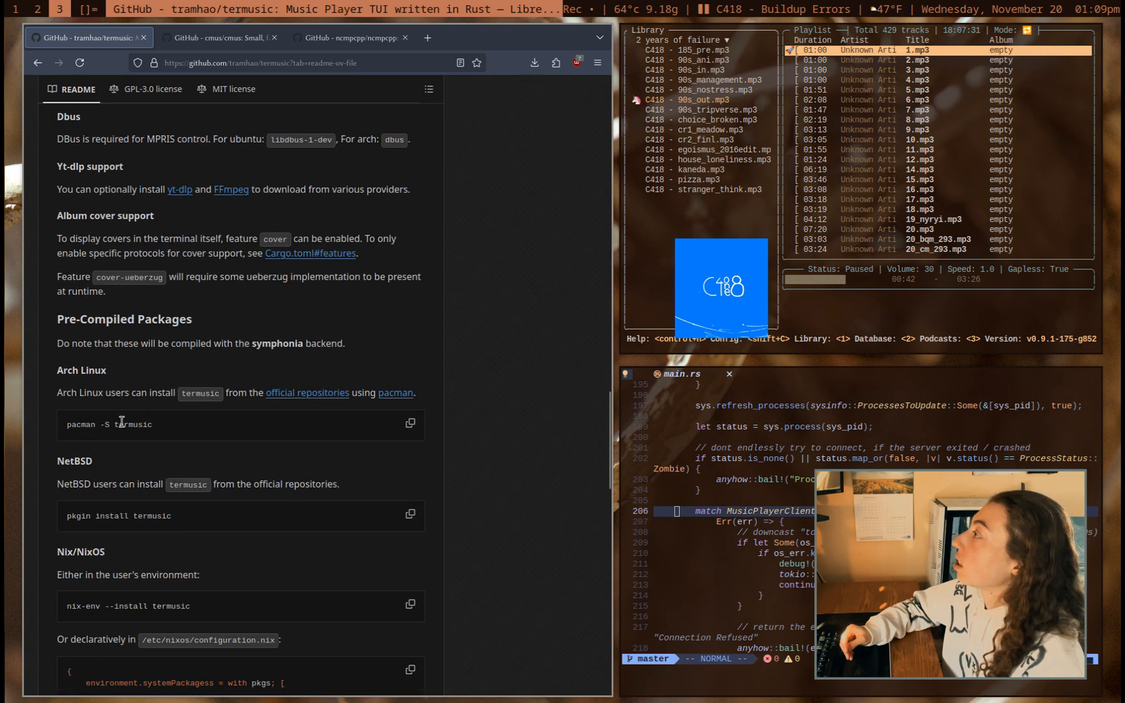
pyautogui.scroll(-3)
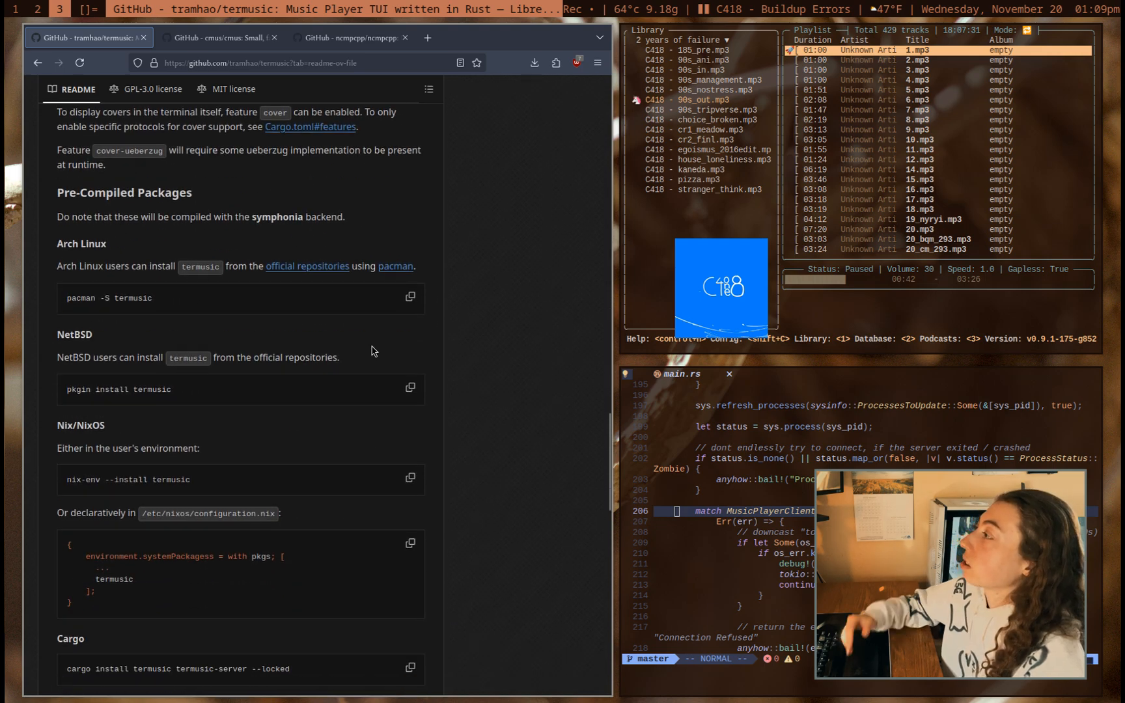
pyautogui.scroll(-3)
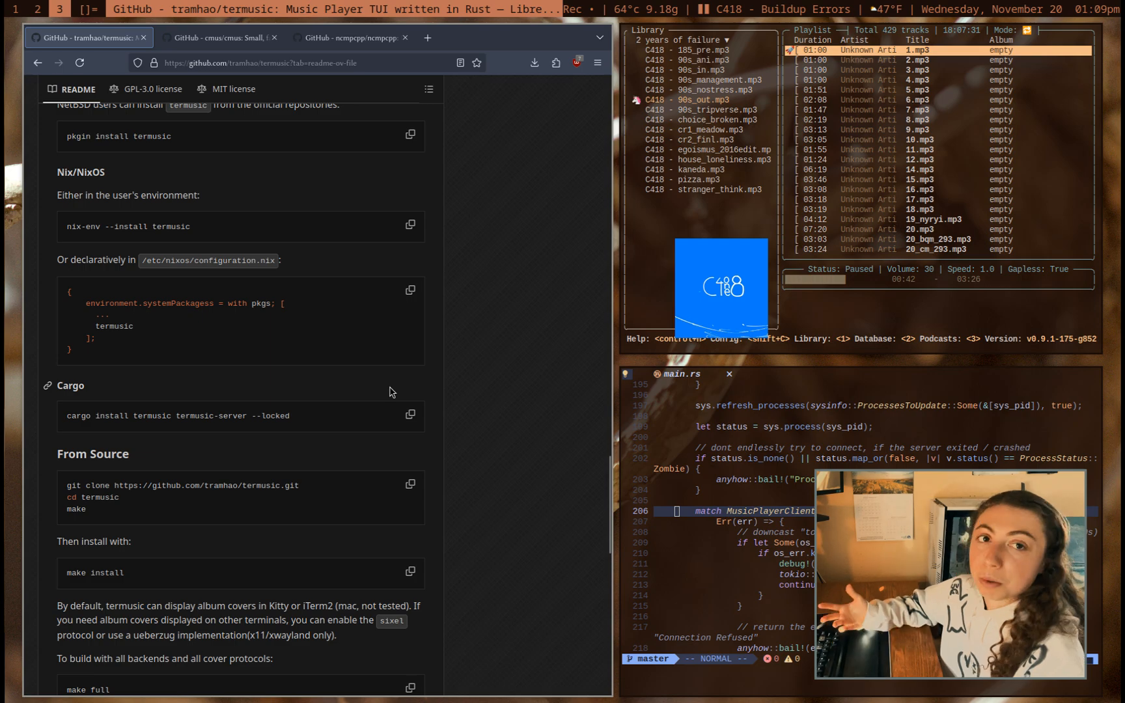